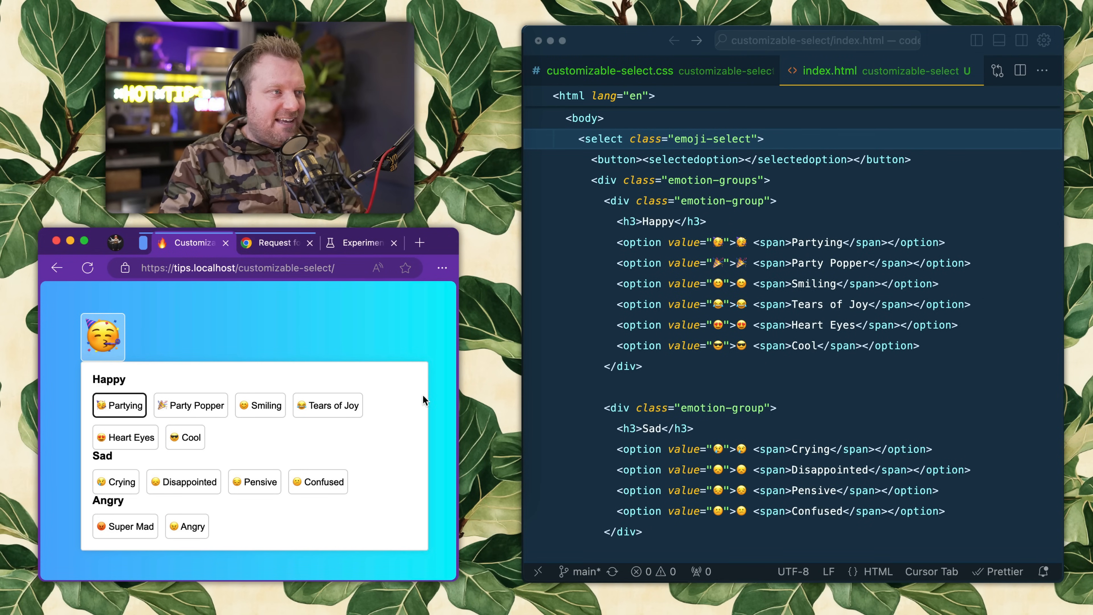
- Choose Smiling, then Heart Eyes, then another emoji in the Edge picker and close it
click(260, 405)
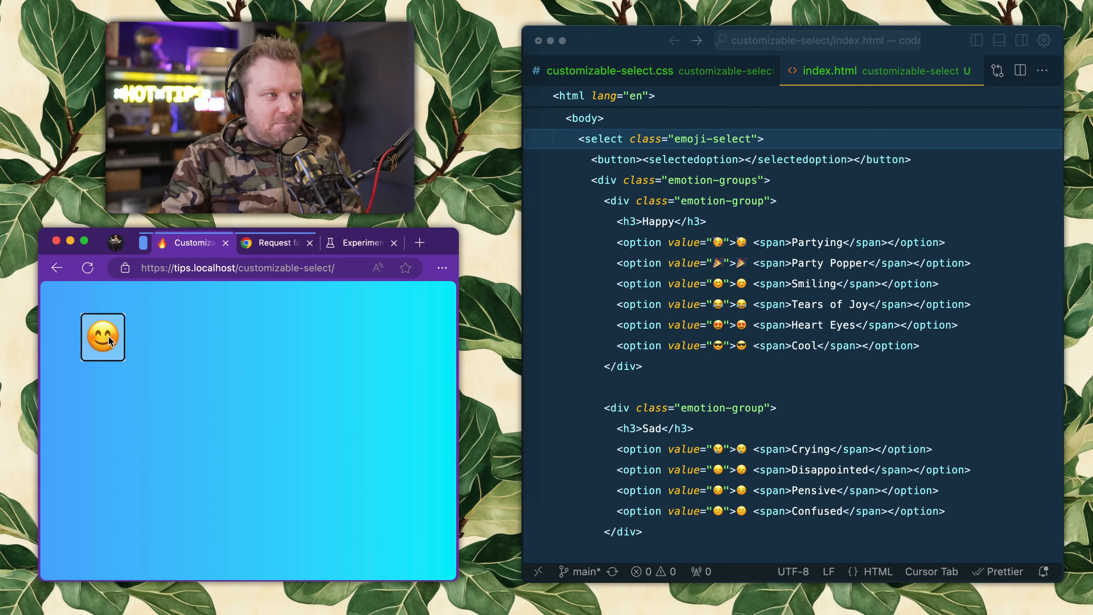
click(102, 338)
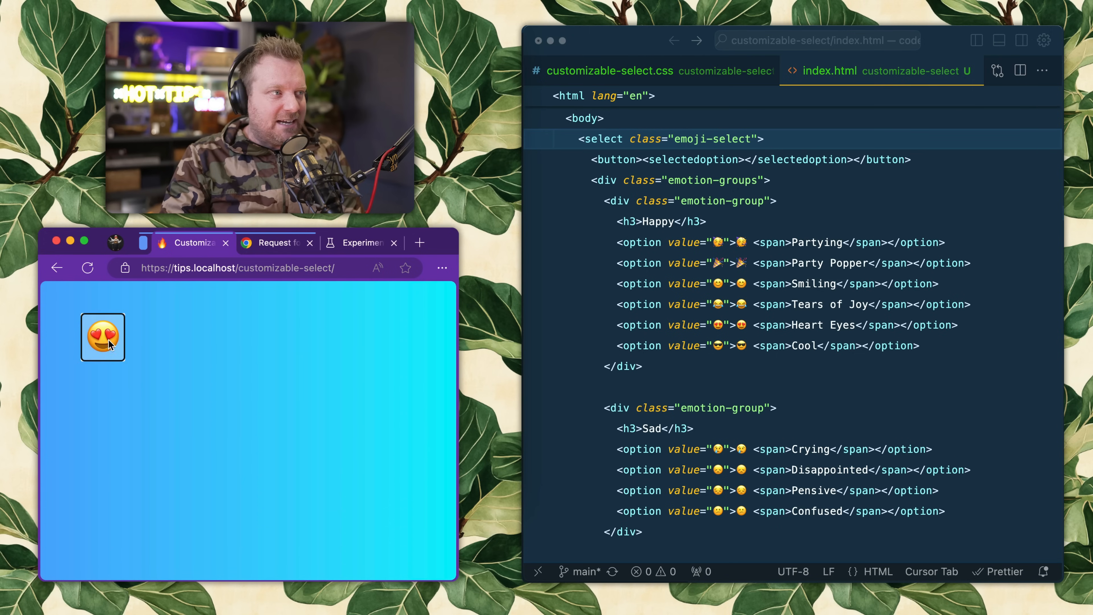
click(102, 338)
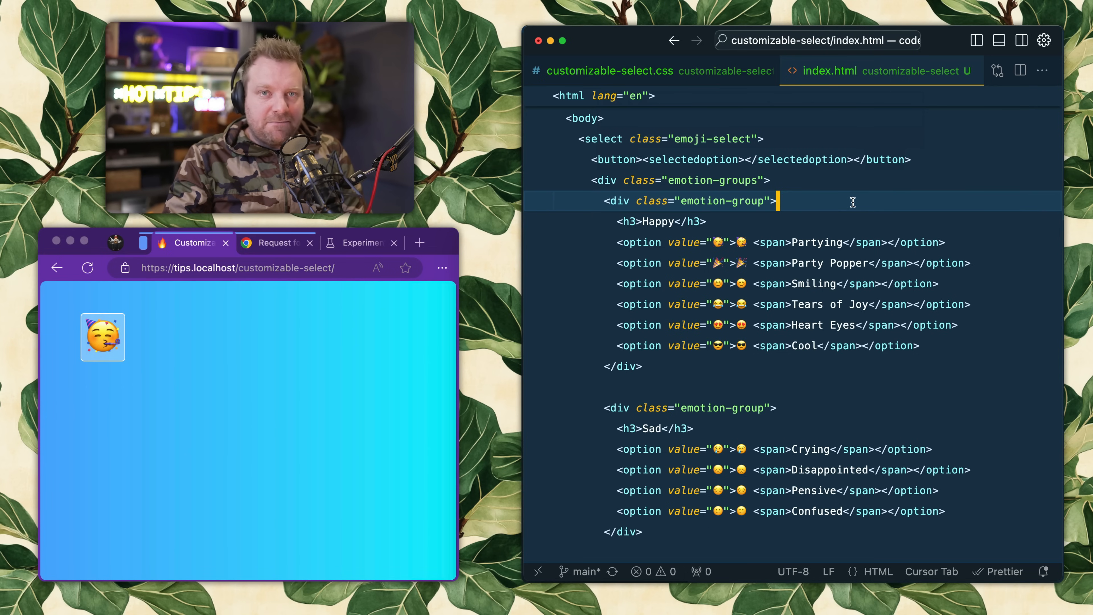
mouse_move(857, 203)
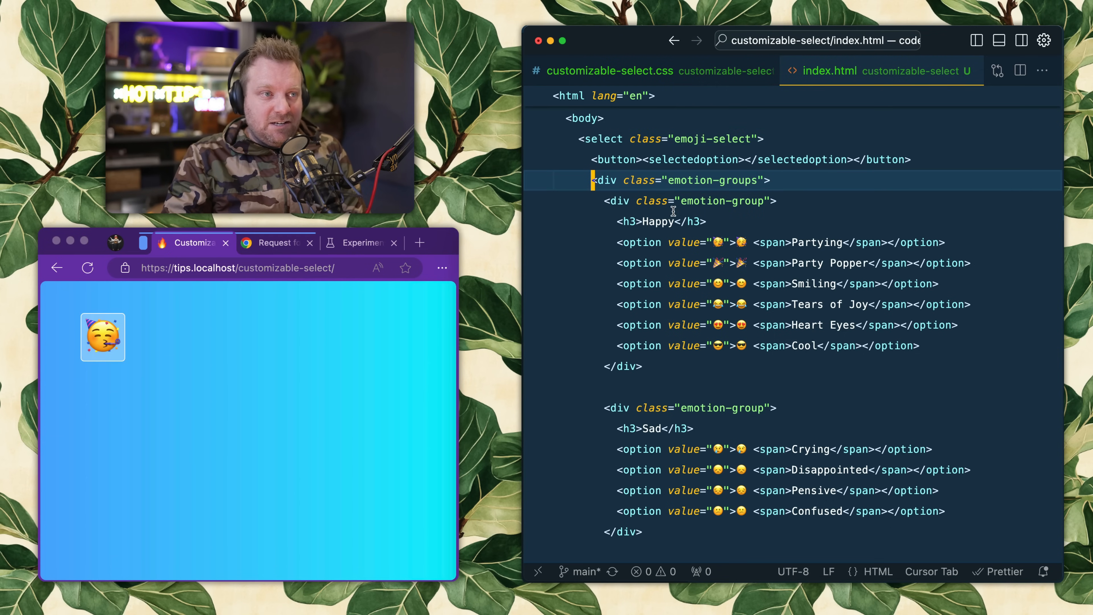
- Review the emotion-groups markup and Partying option, then choose Party Popper in Edge
click(710, 221)
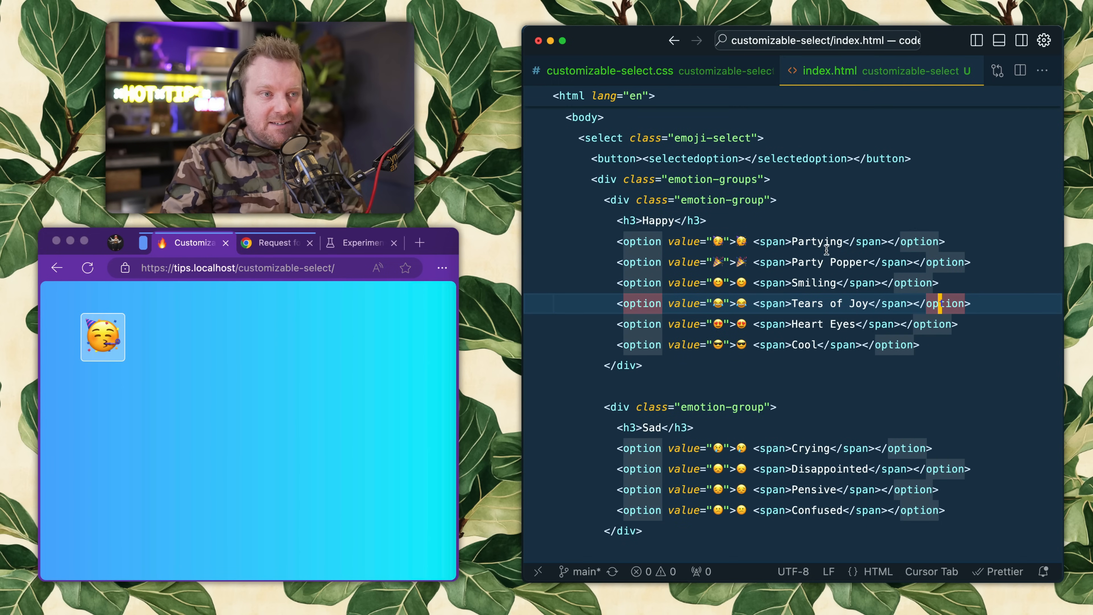
double_click(816, 241)
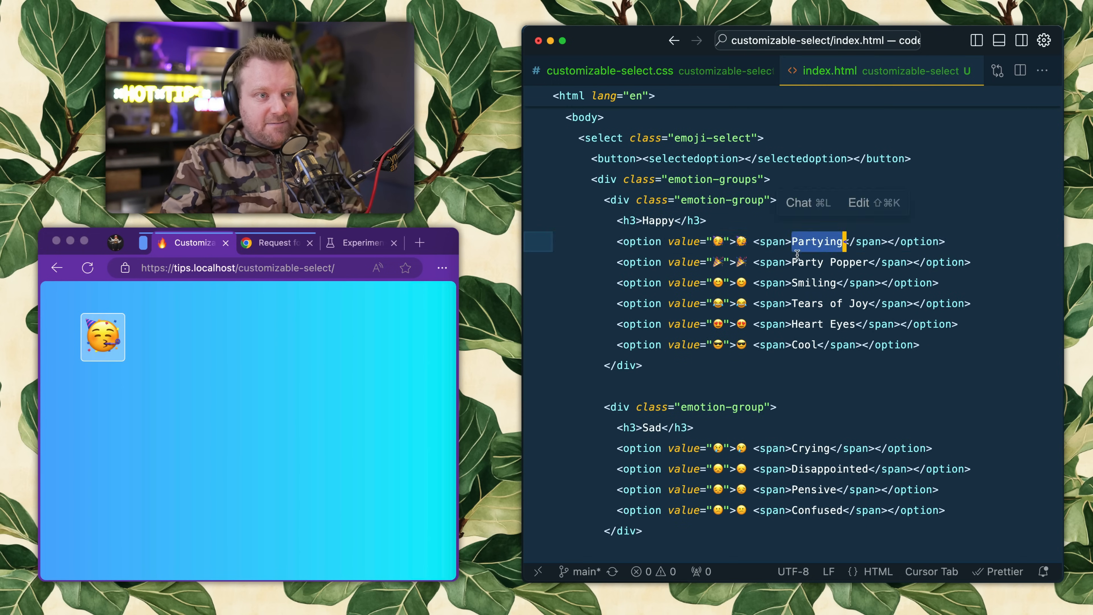
click(102, 338)
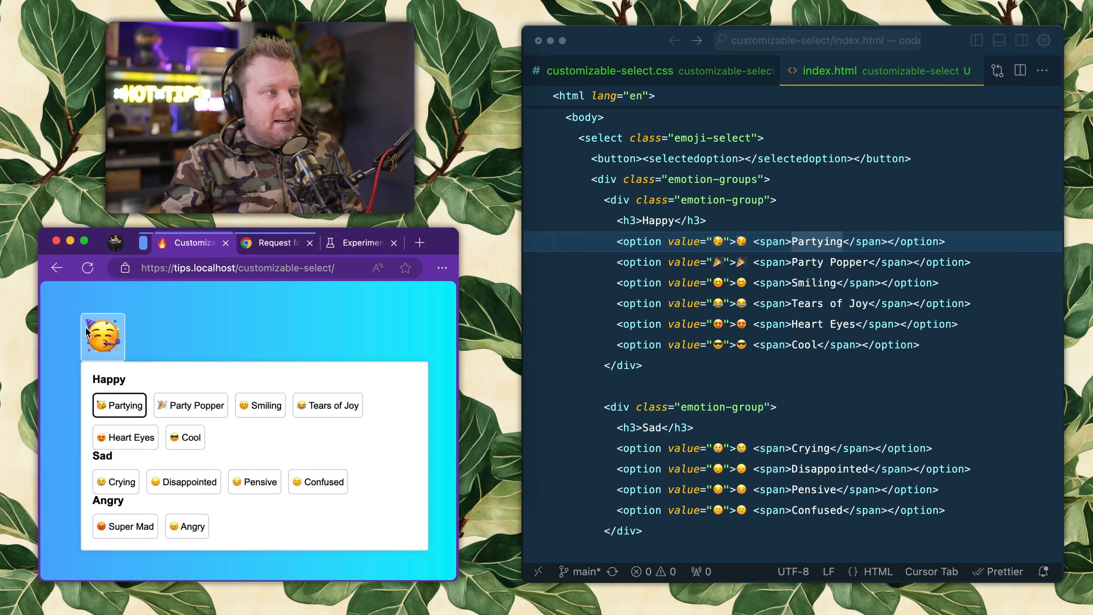
click(184, 437)
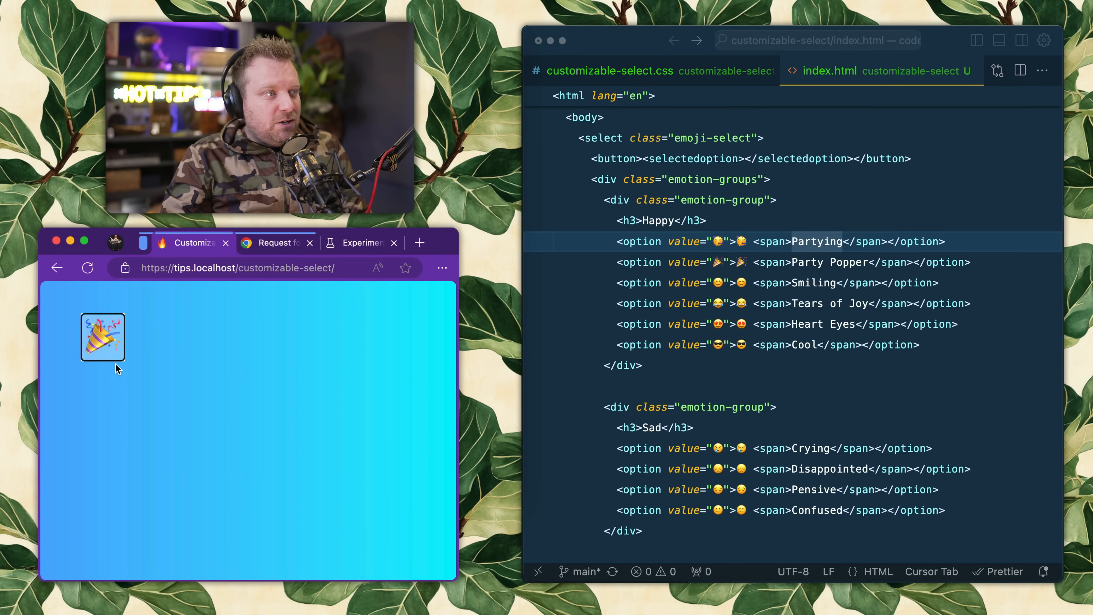
click(101, 337)
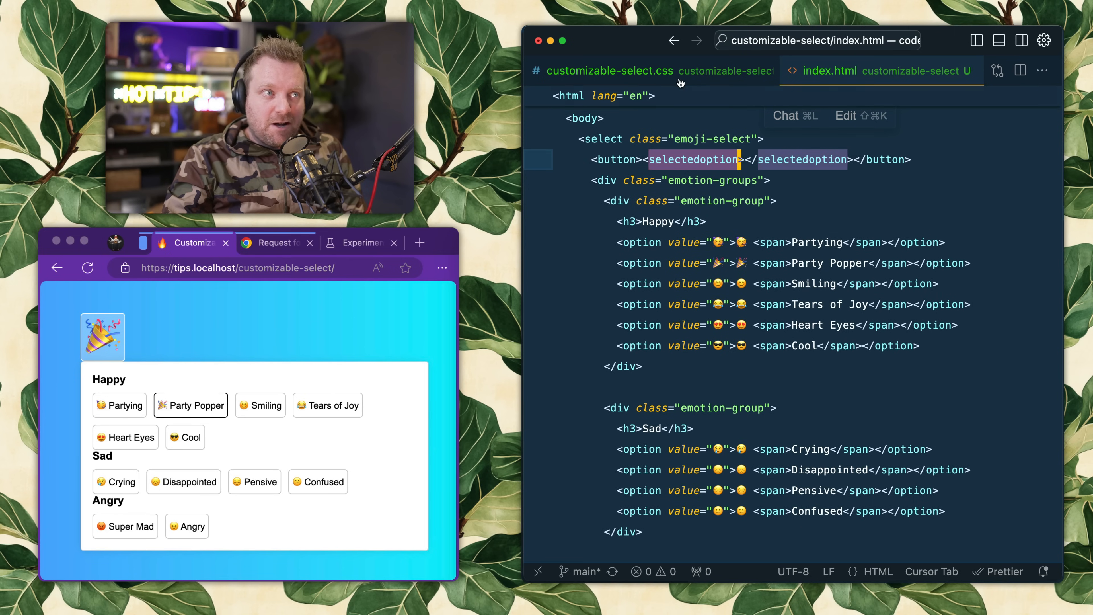
- Switch to the customizable-select.css stylesheet
click(609, 71)
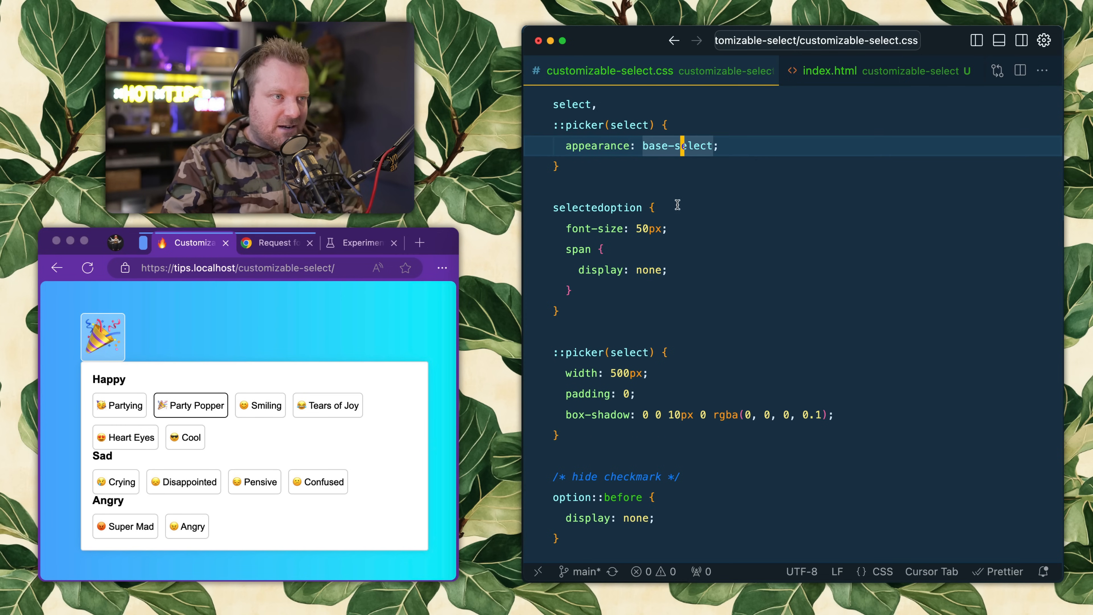
- Toggle the selectedoption font-size and span display rules, choosing Cool in the picker
double_click(598, 208)
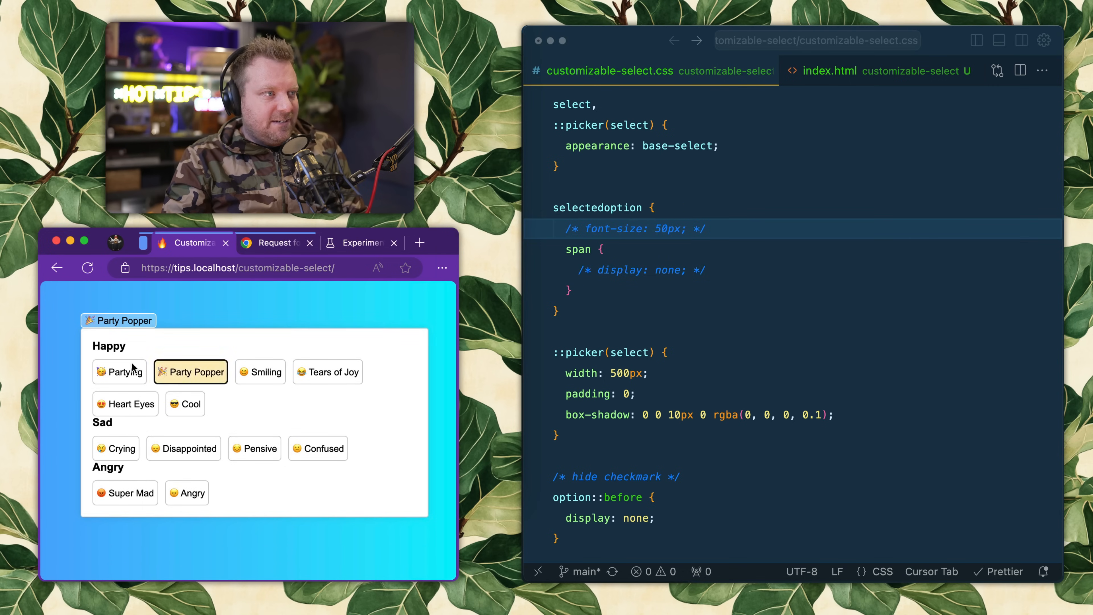
click(185, 404)
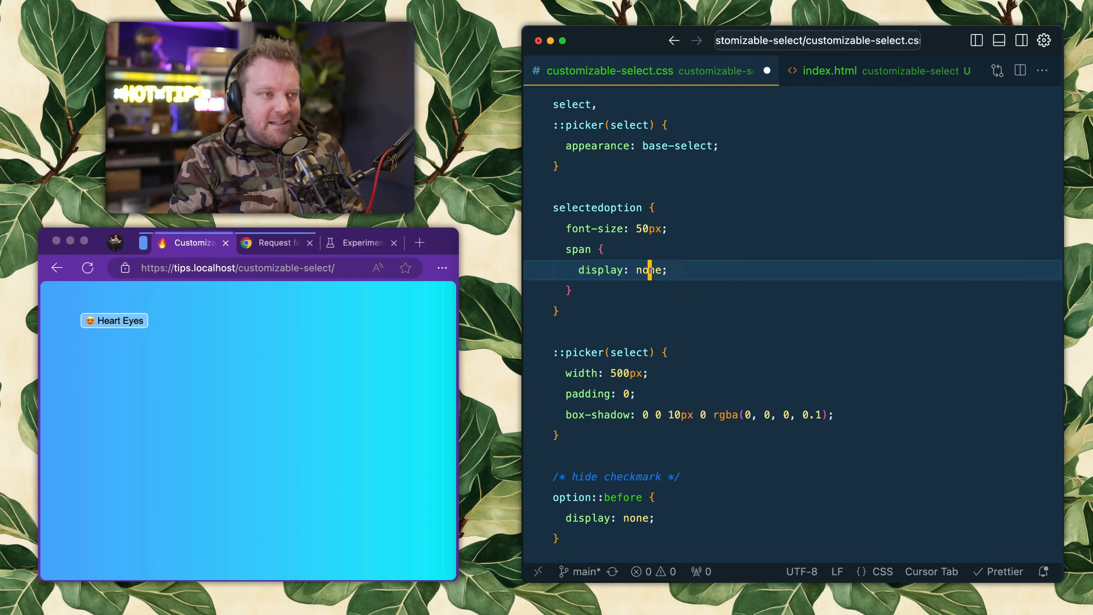
double_click(597, 207)
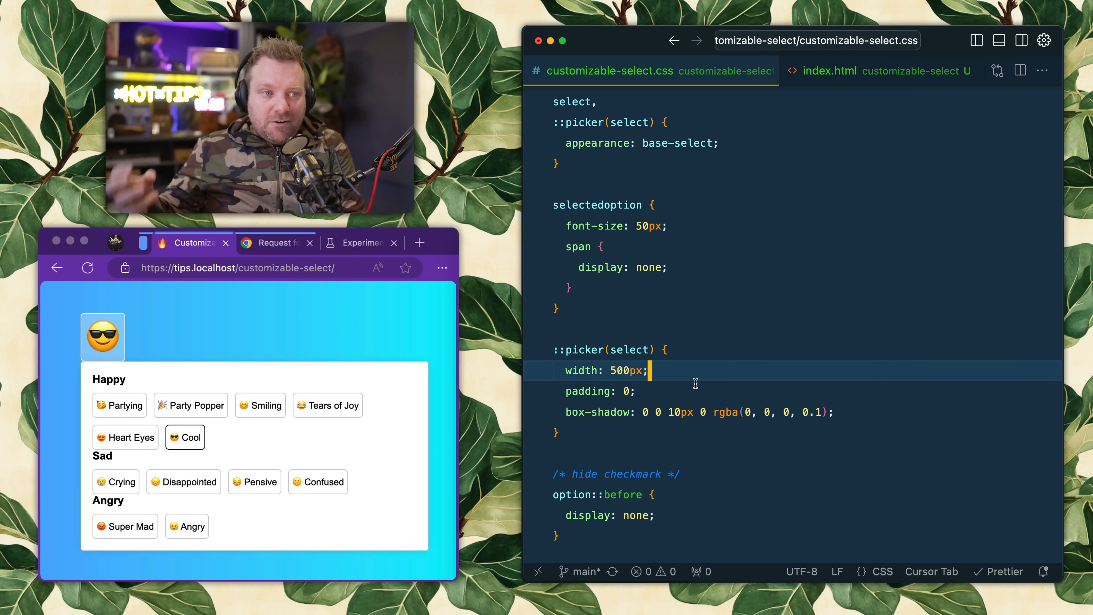
- Toggle the option::before checkmark-hiding rule, pick Smiling, and review the checked option rule
scroll(down, 3)
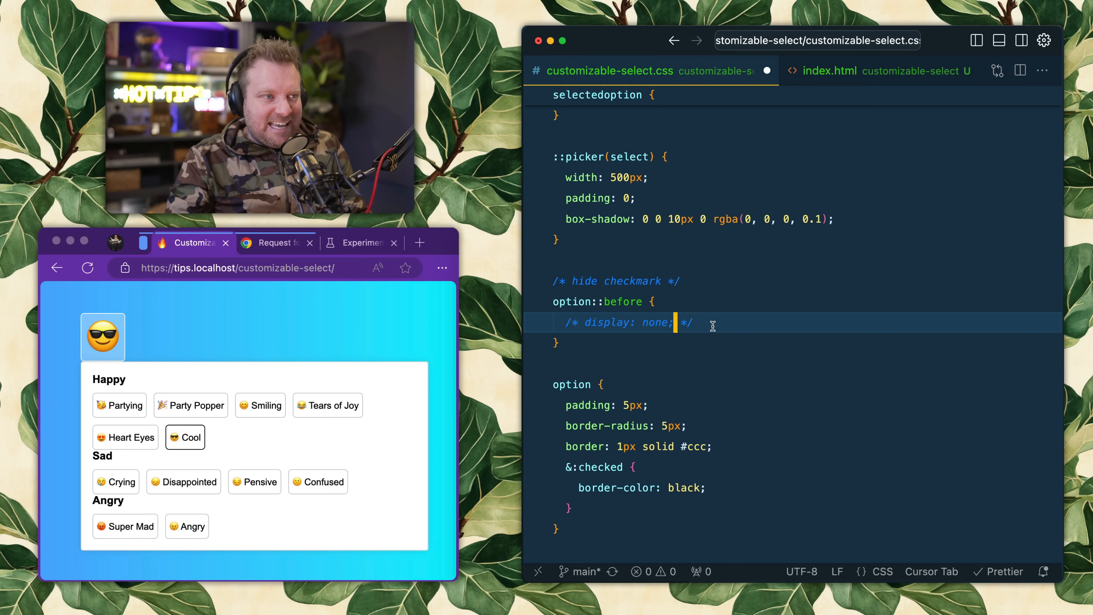
click(185, 438)
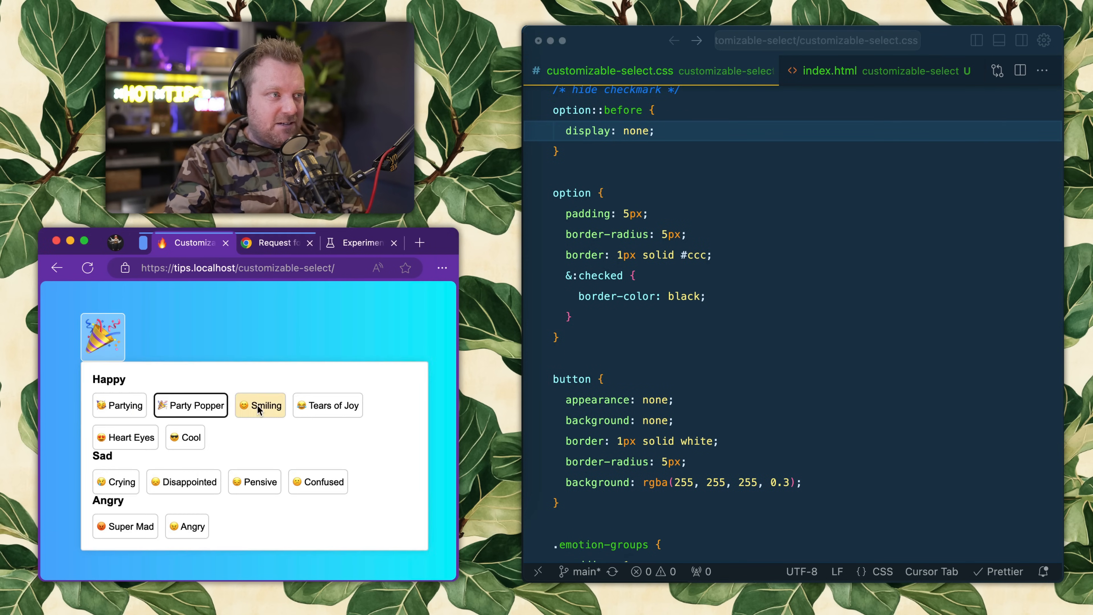
click(260, 405)
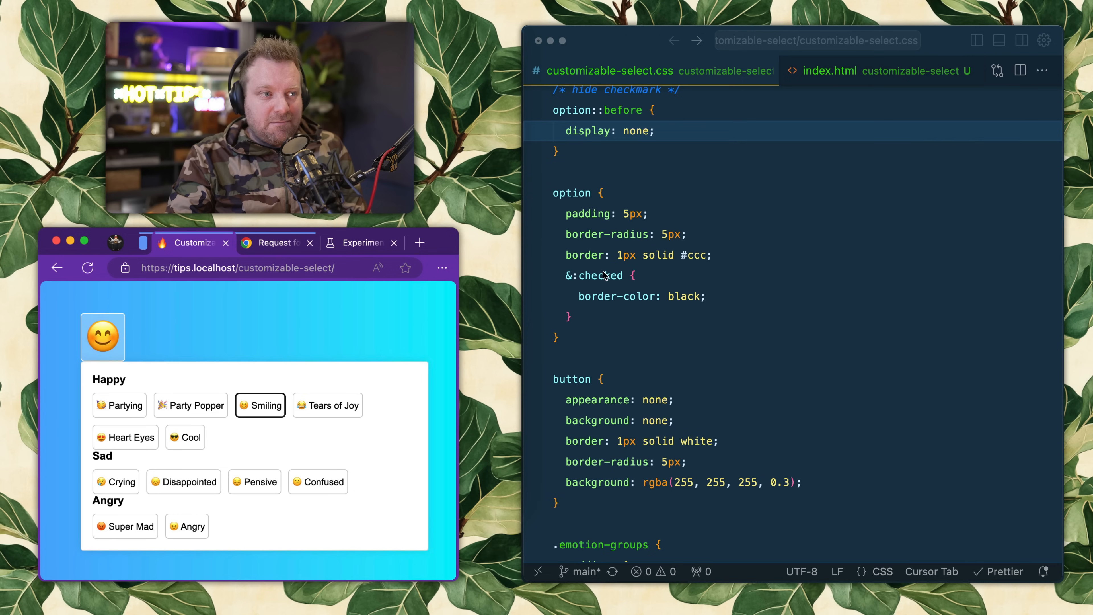
double_click(596, 275)
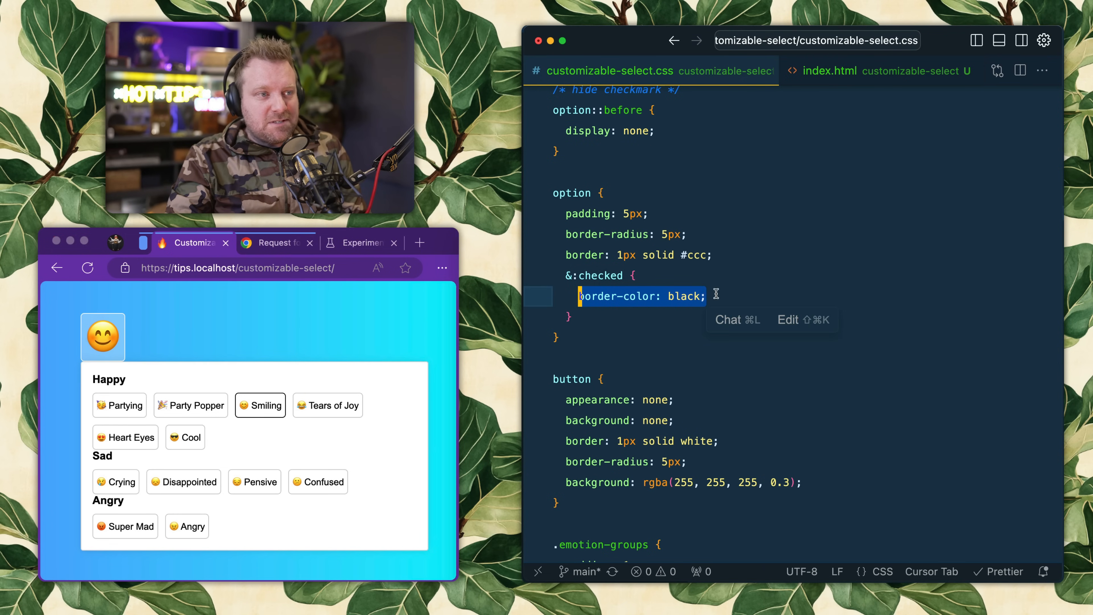
click(830, 71)
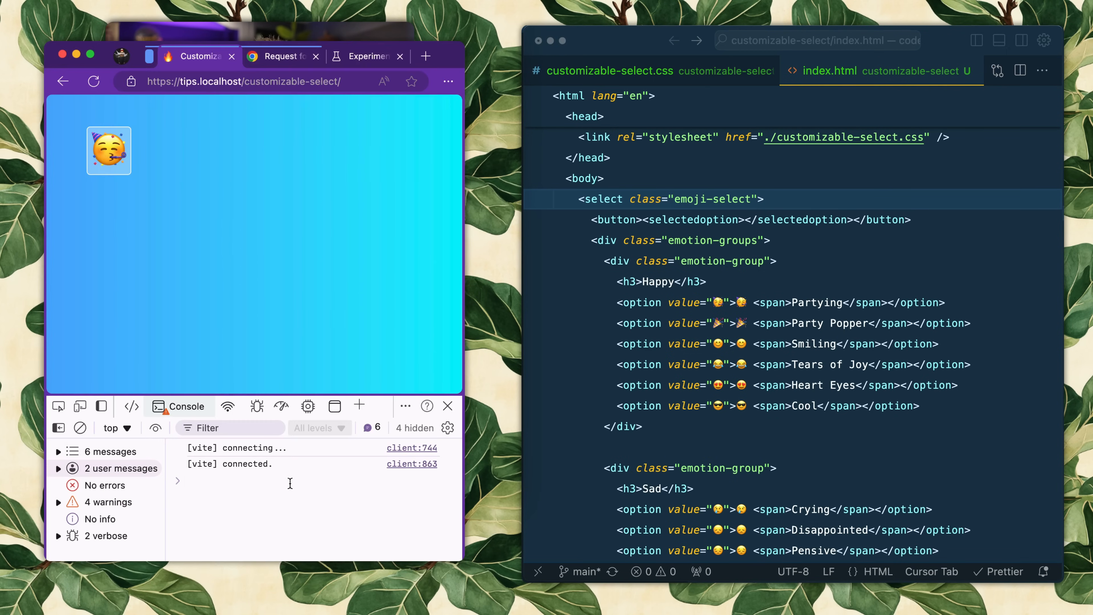
- Set the select's value via document.querySelector('select').value in the console and open the picker
text(document.querySelector('select').value = '😍';)
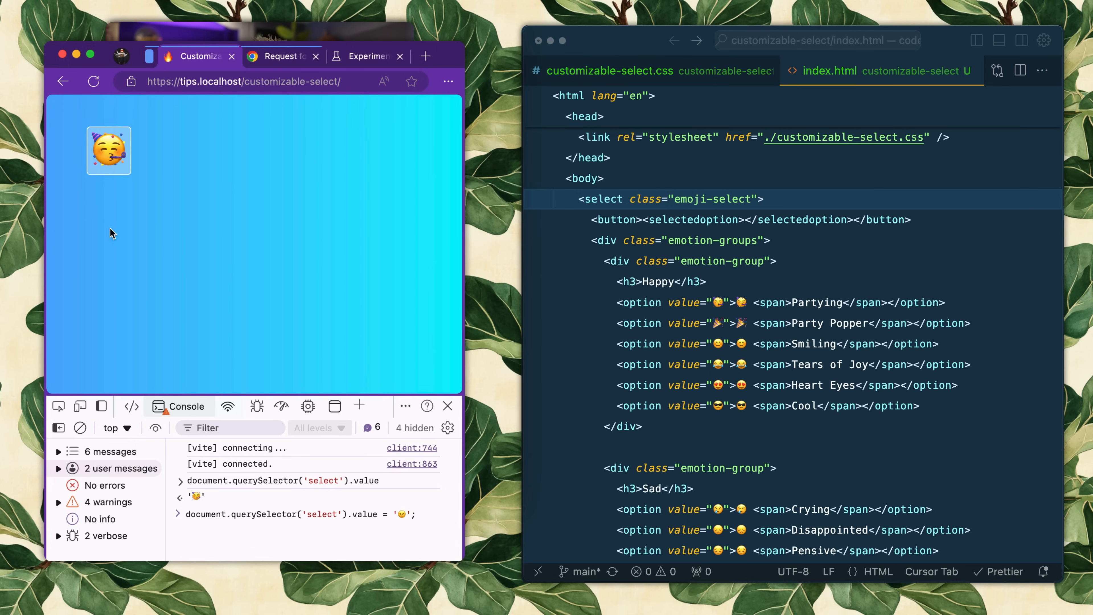
click(108, 150)
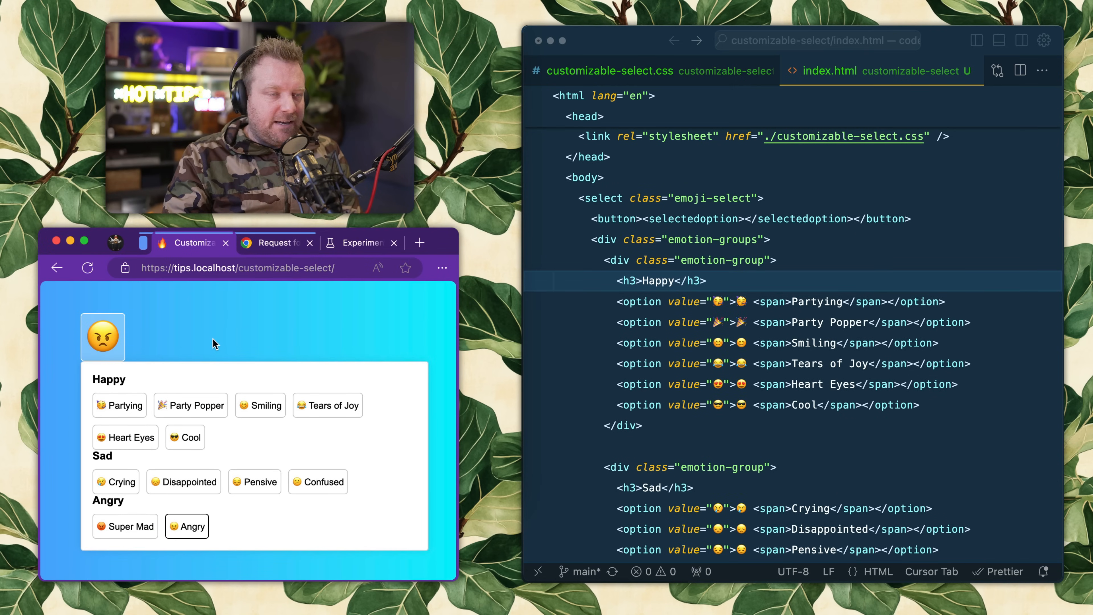
- Reopen the picker, choose Heart Eyes, then Party Popper, and highlight the select element name
click(103, 336)
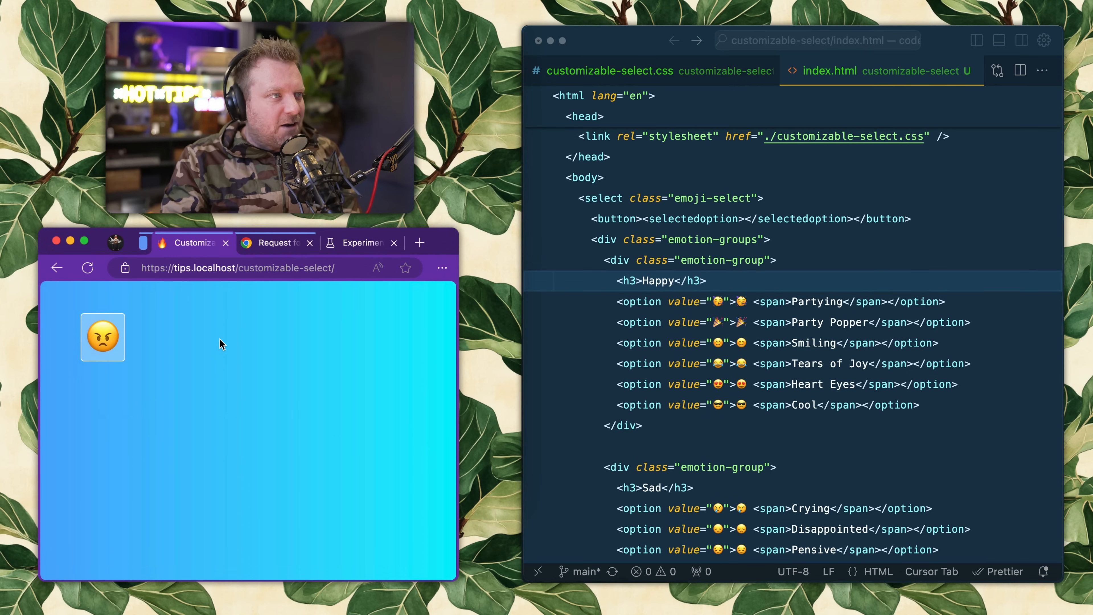
click(103, 337)
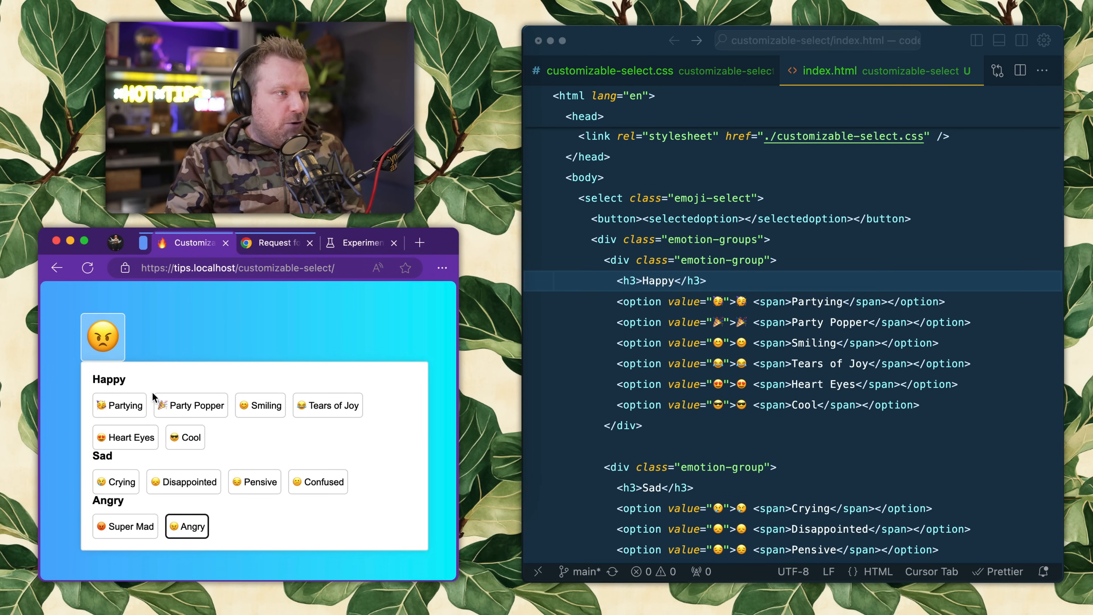
click(125, 437)
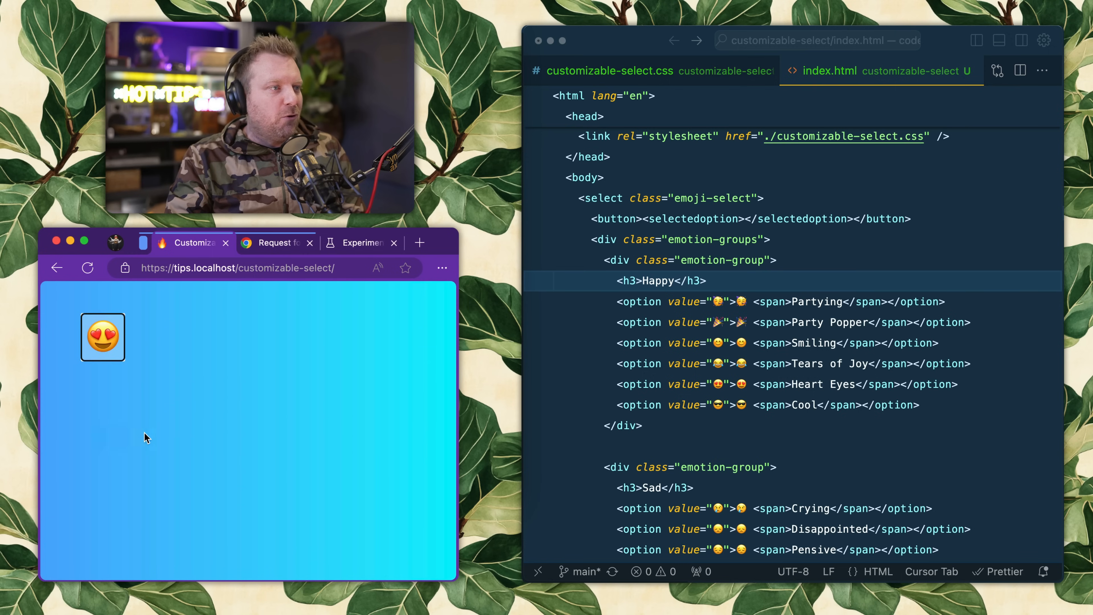
click(103, 337)
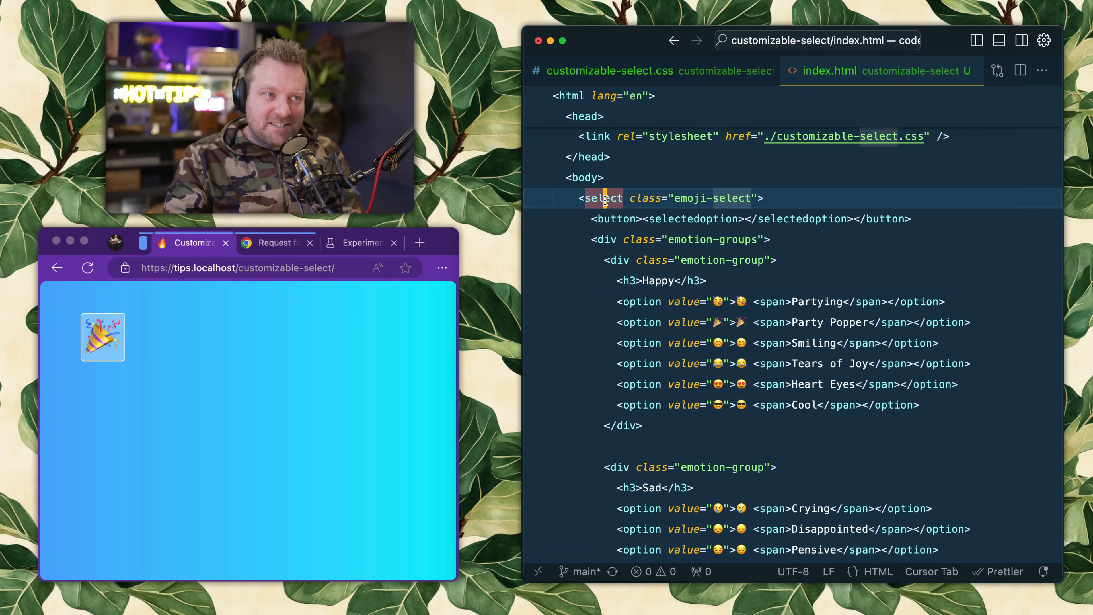
double_click(603, 198)
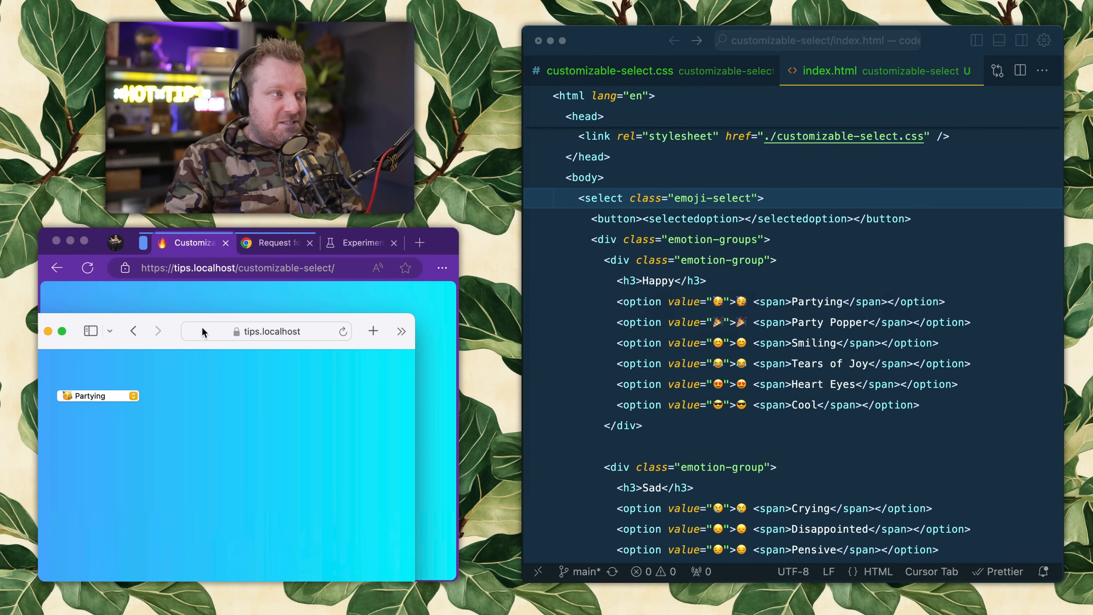
- In Safari's plain fallback dropdown, choose the Angry option
click(98, 395)
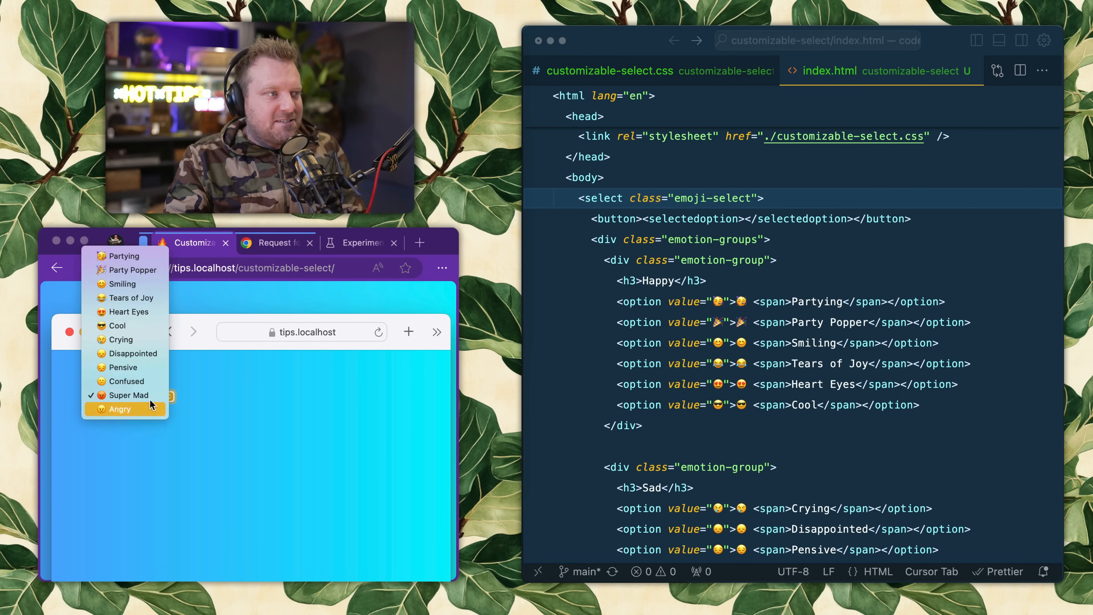
click(123, 367)
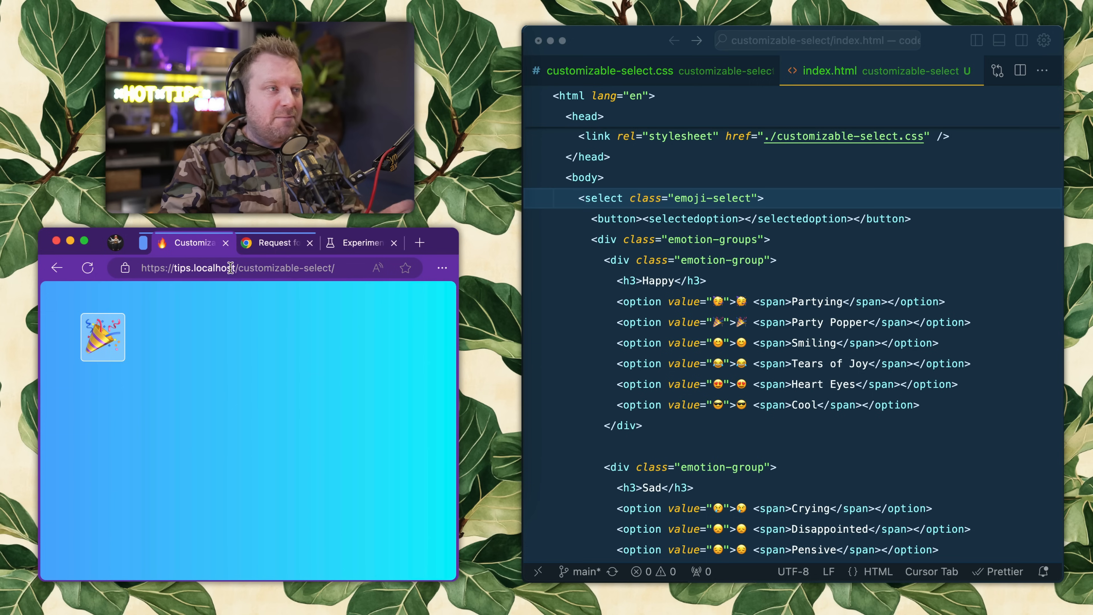
mouse_move(377, 265)
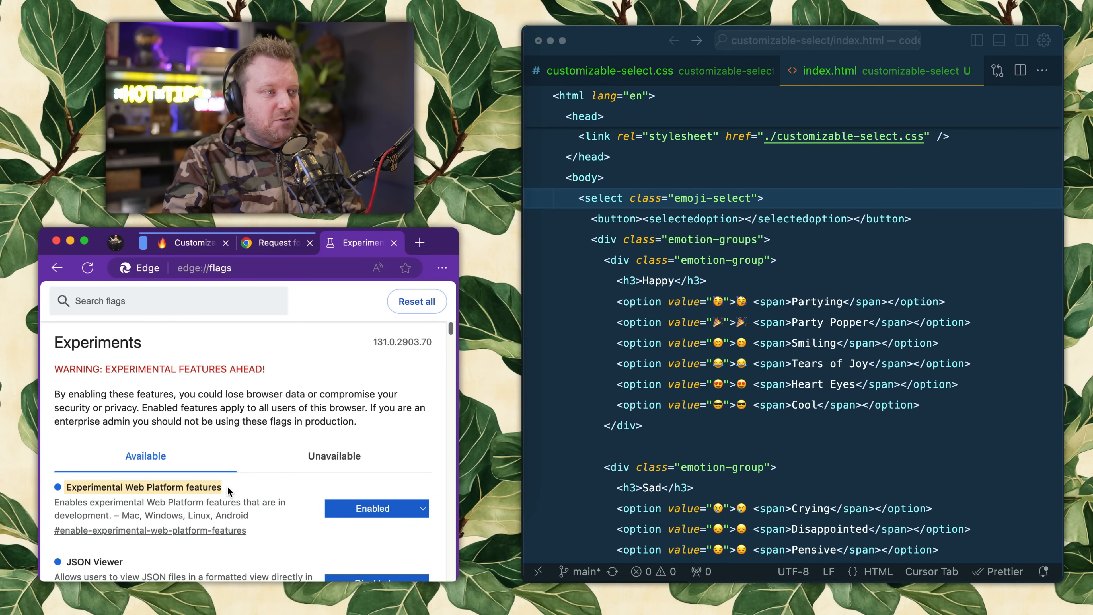
- Scroll through the customizable select feedback article to the currency picker CodePen
click(276, 53)
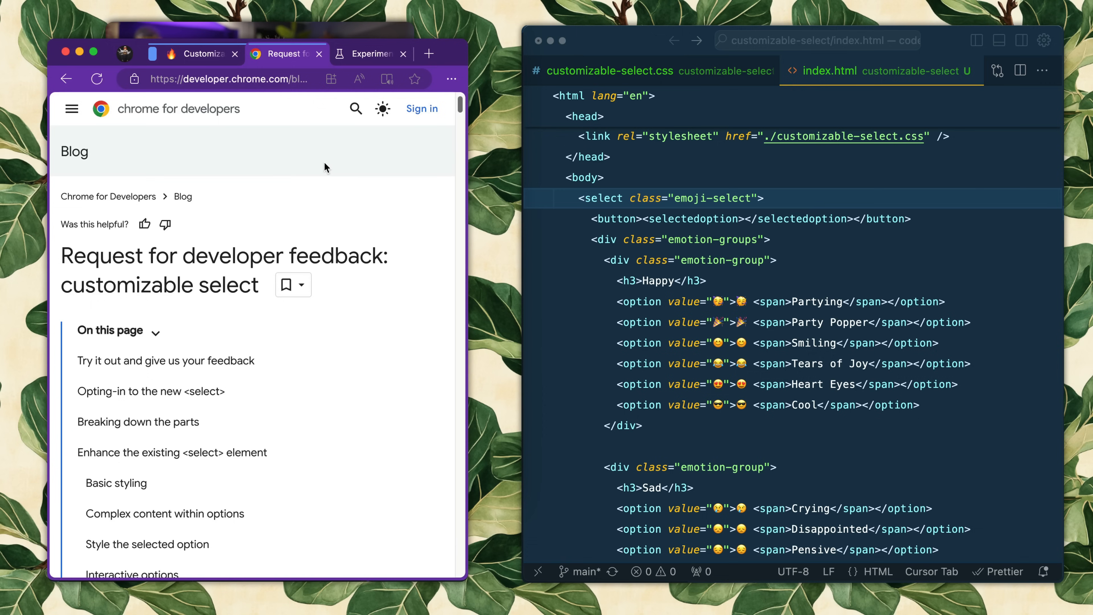
scroll(down, 3)
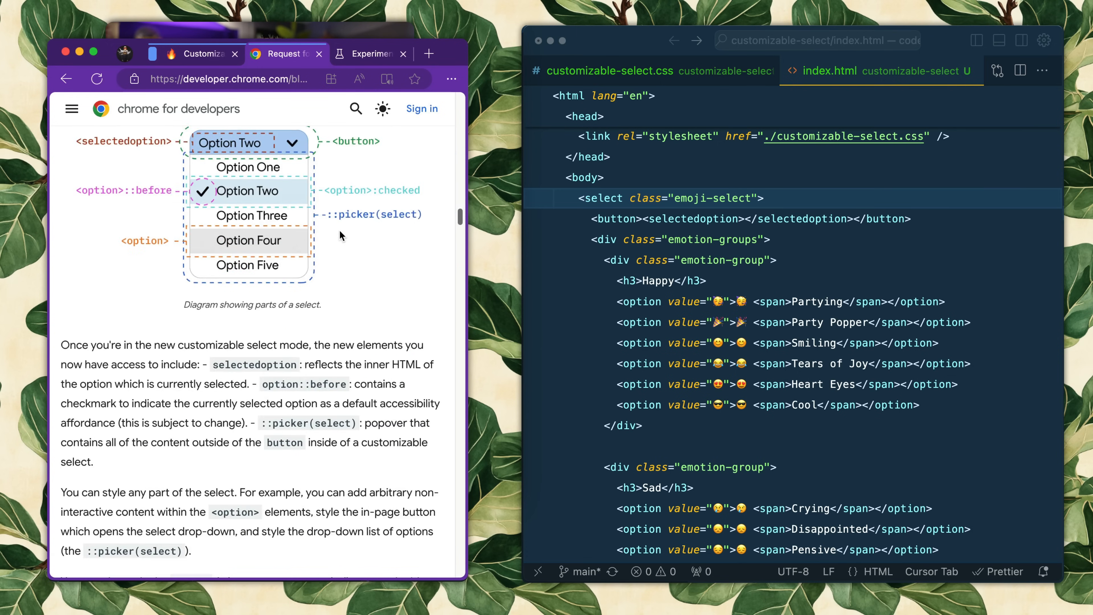
scroll(down, 3)
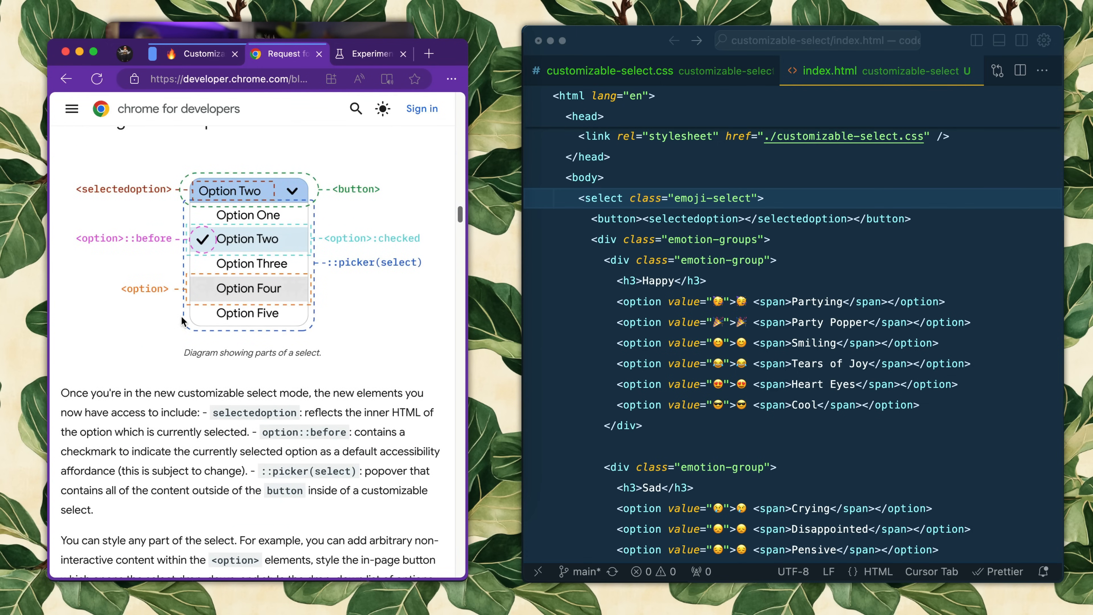
scroll(down, 3)
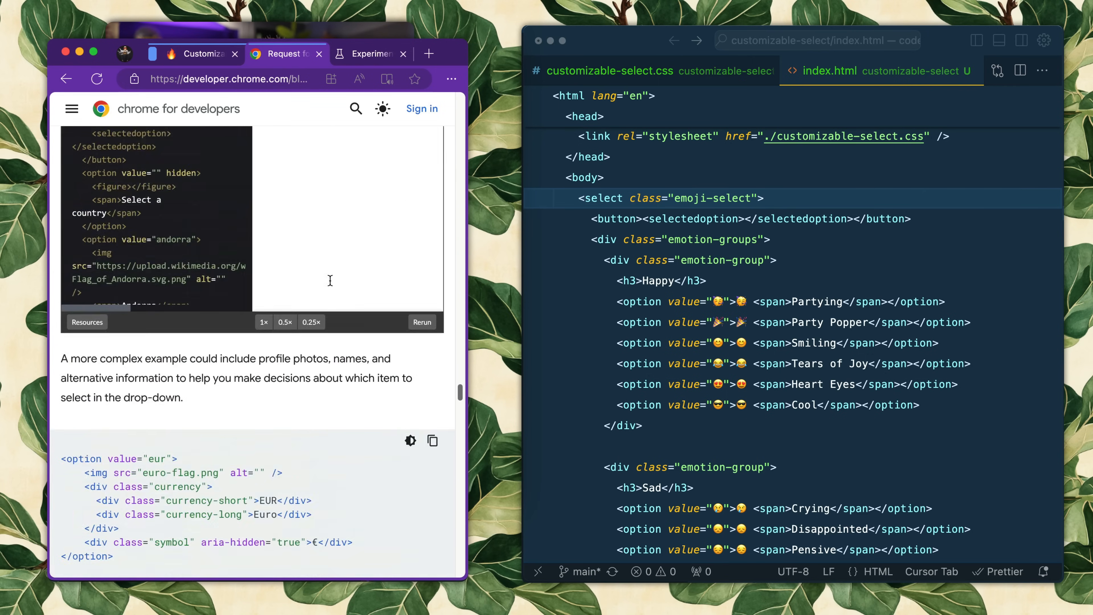
scroll(down, 3)
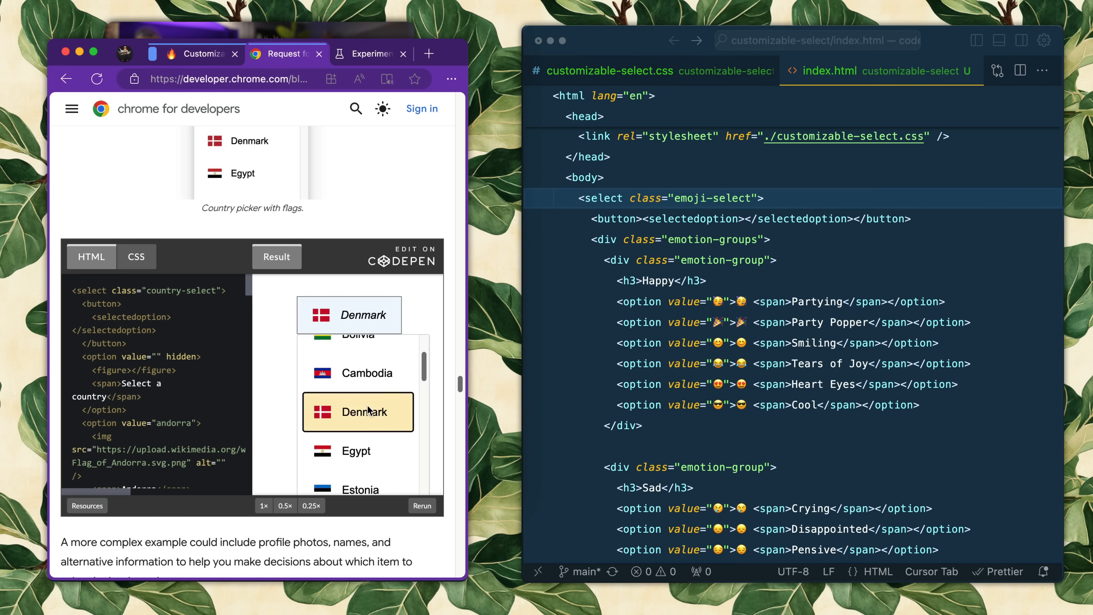
scroll(down, 3)
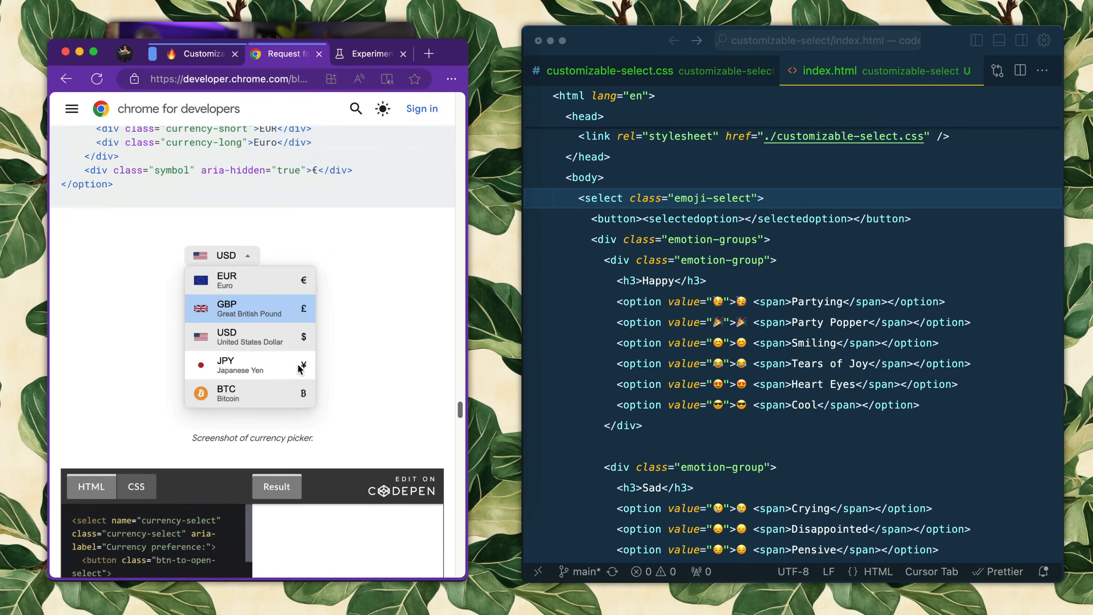
scroll(down, 3)
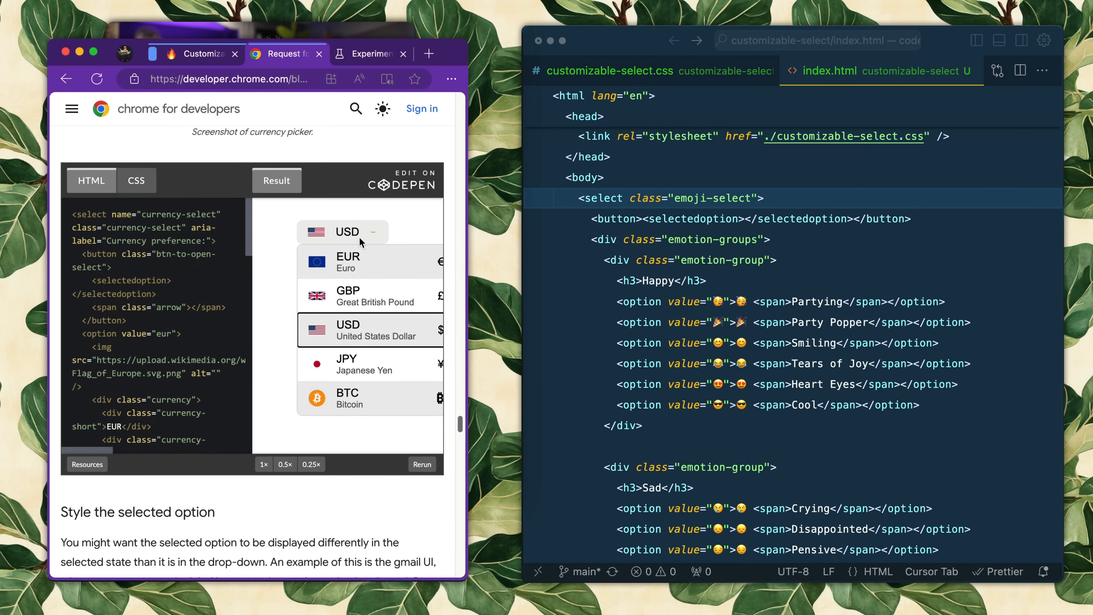
- Change the demo currency from USD and reopen the flag-and-symbol picker
click(347, 294)
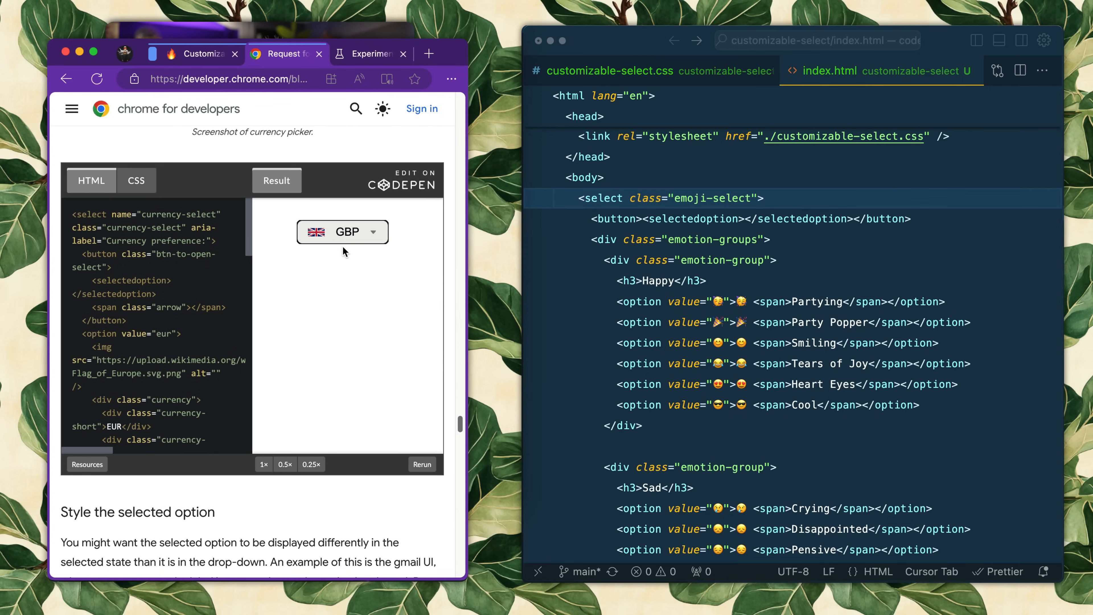
click(342, 232)
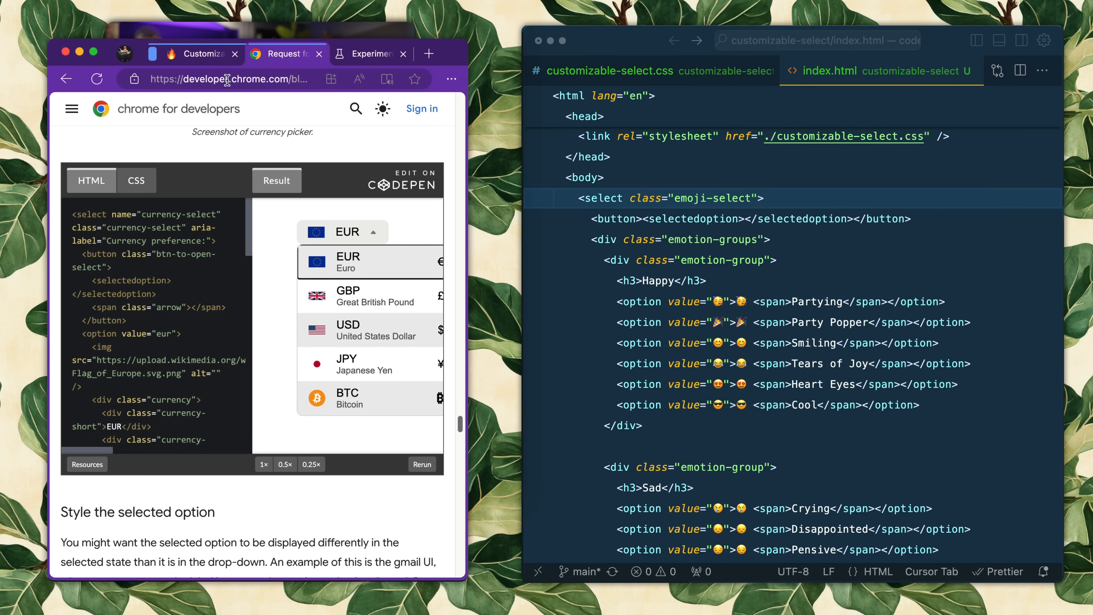